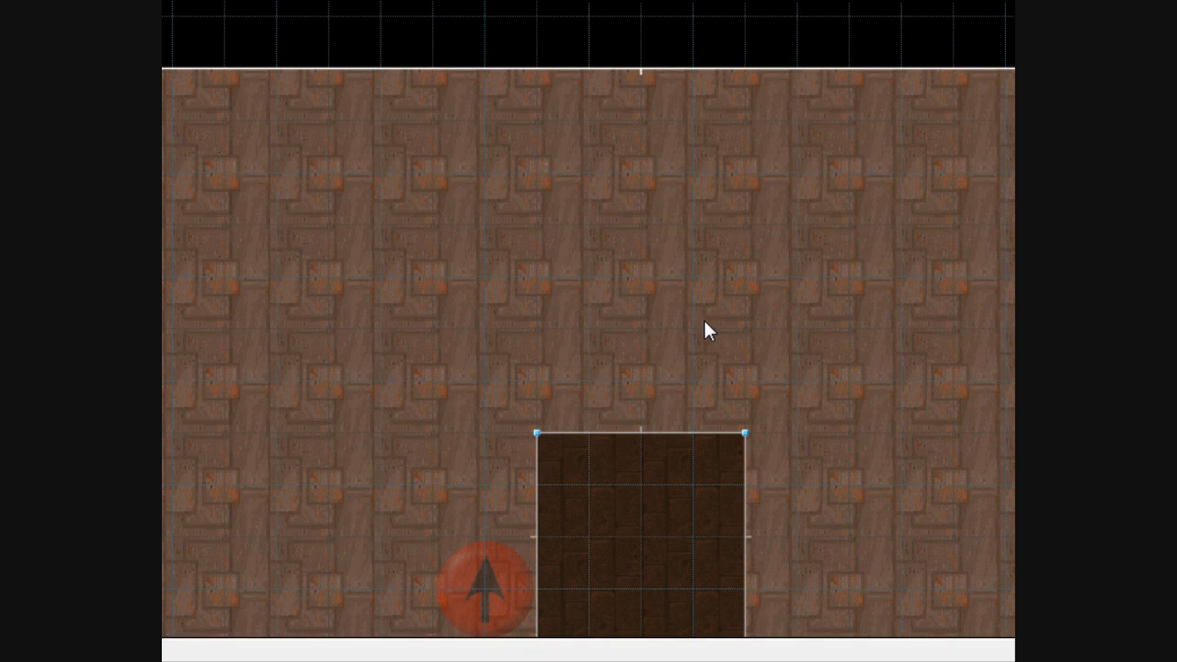
{"action": "mouse_move", "coordinate": [570, 241]}
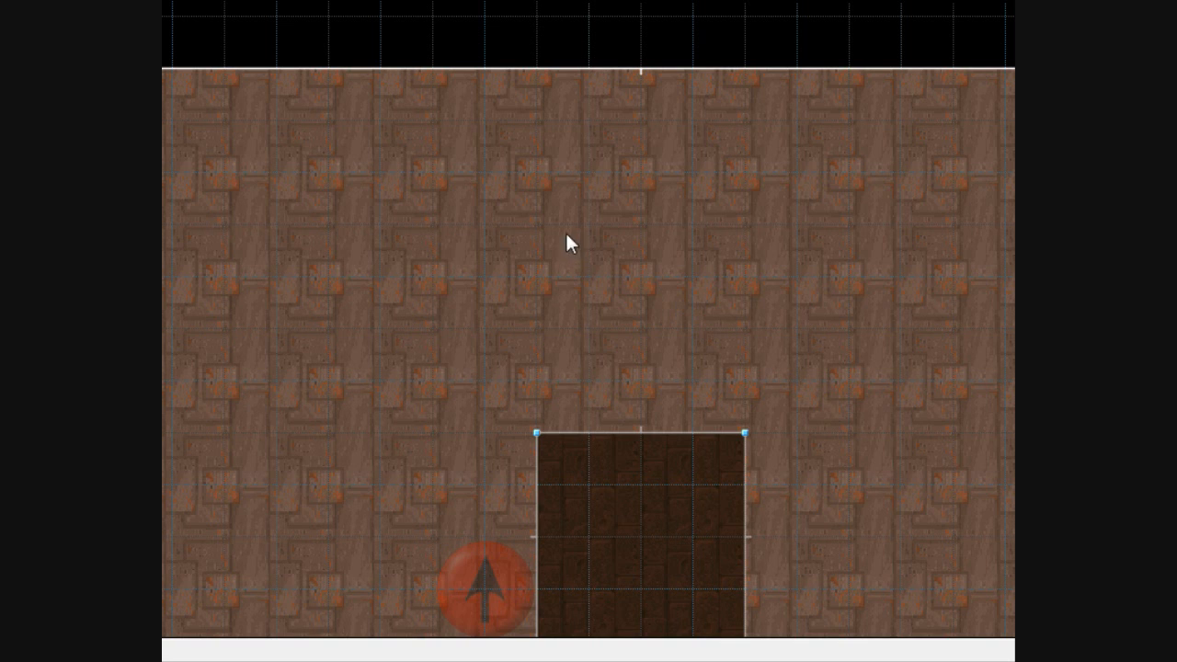
{"action": "mouse_move", "coordinate": [582, 287]}
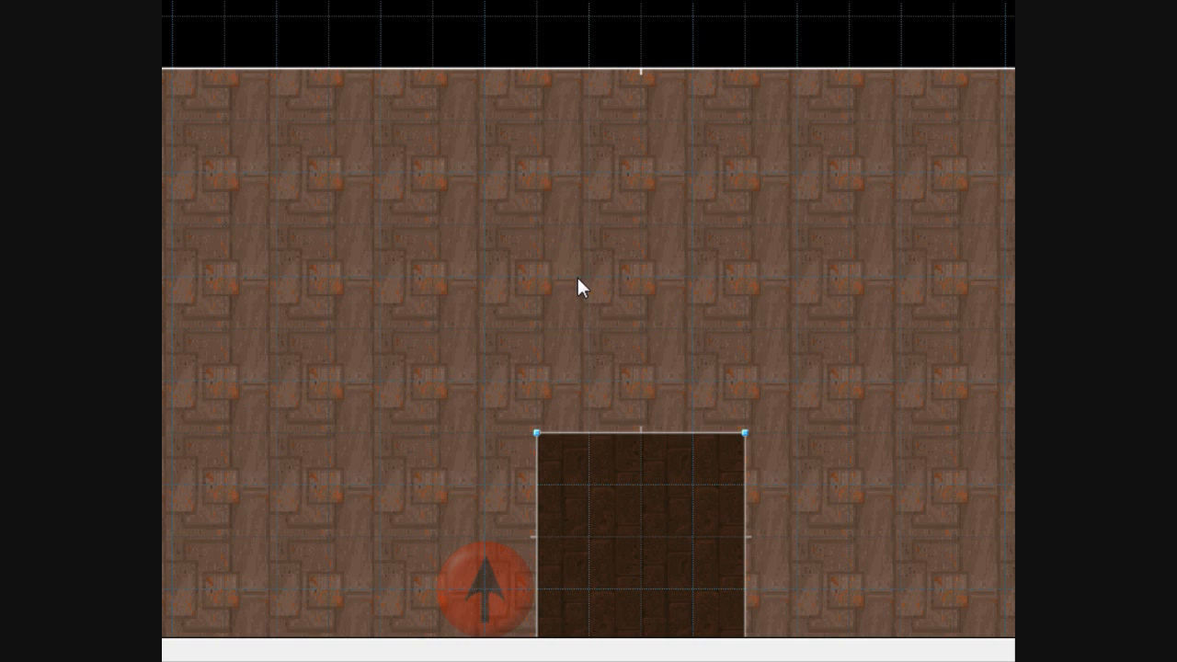
Draw a self-intersecting run of lines above the dark square sector.
{"action": "left_click_drag", "start_coordinate": [537, 276], "coordinate": [692, 385]}
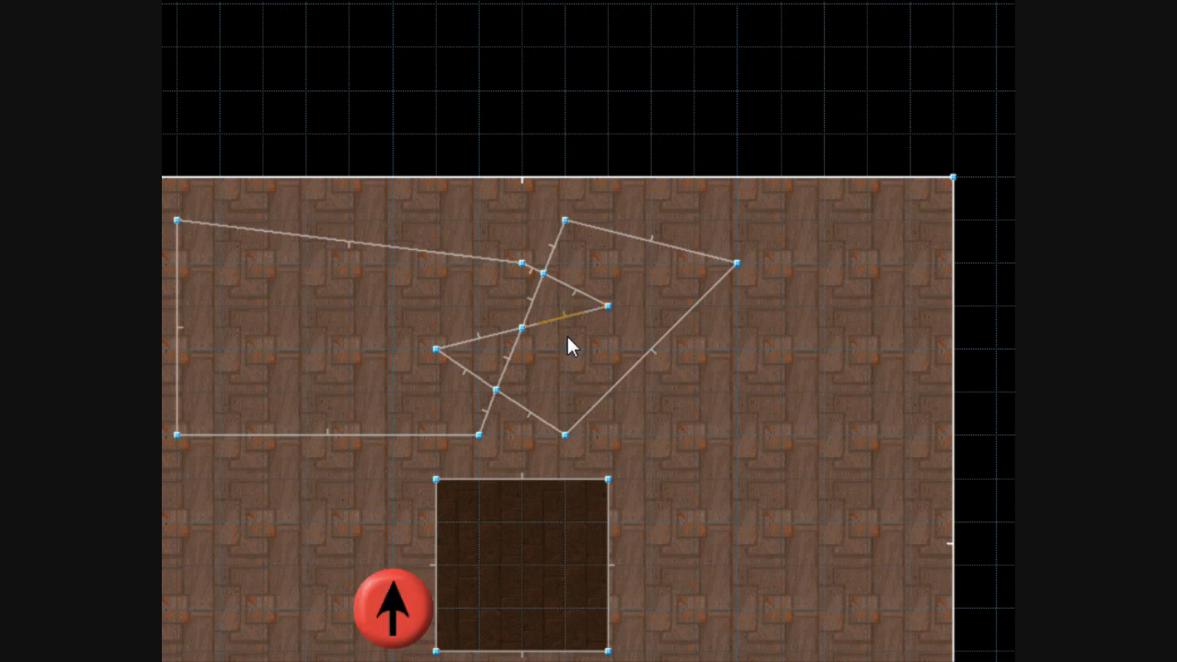
Finish the drawing at the final vertex so the crossing lines split into separate sectors.
{"action": "left_click", "coordinate": [478, 359]}
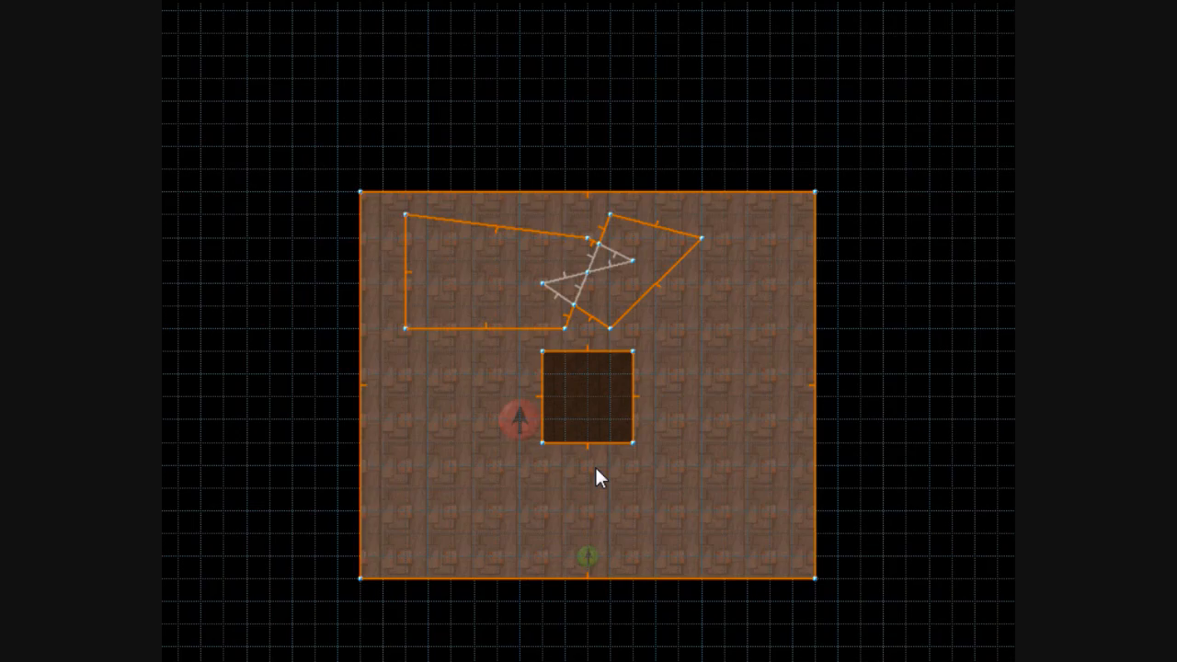
{"action": "scroll", "scroll_direction": "down", "scroll_amount": 3}
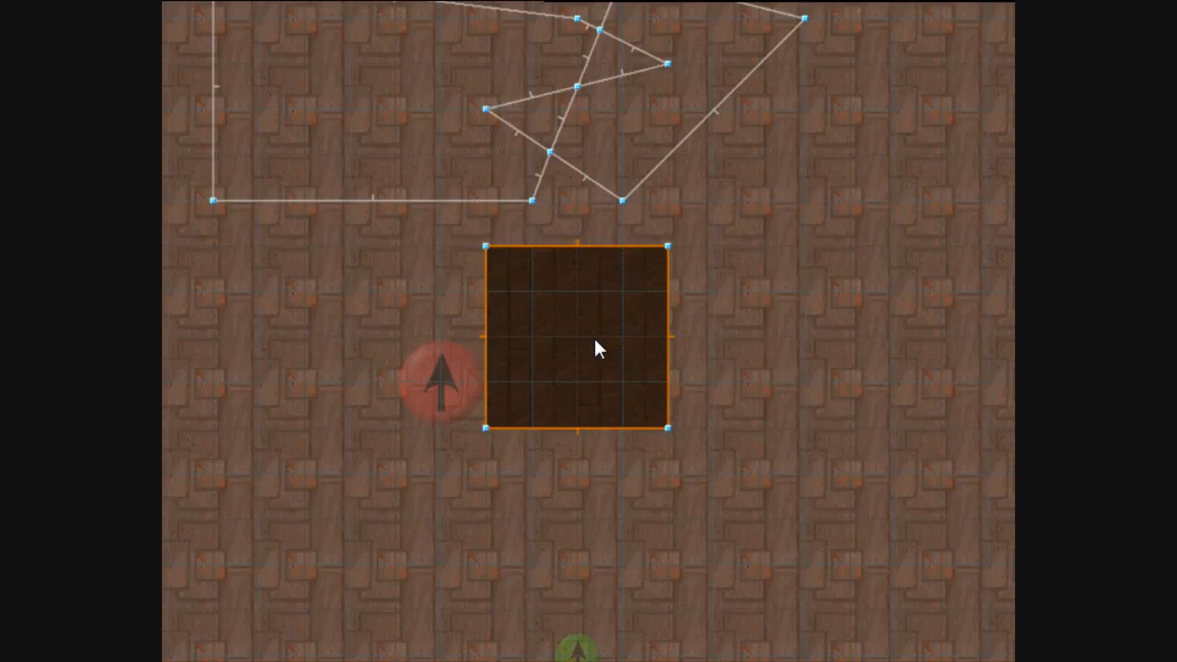
{"action": "scroll", "scroll_direction": "down", "scroll_amount": 3}
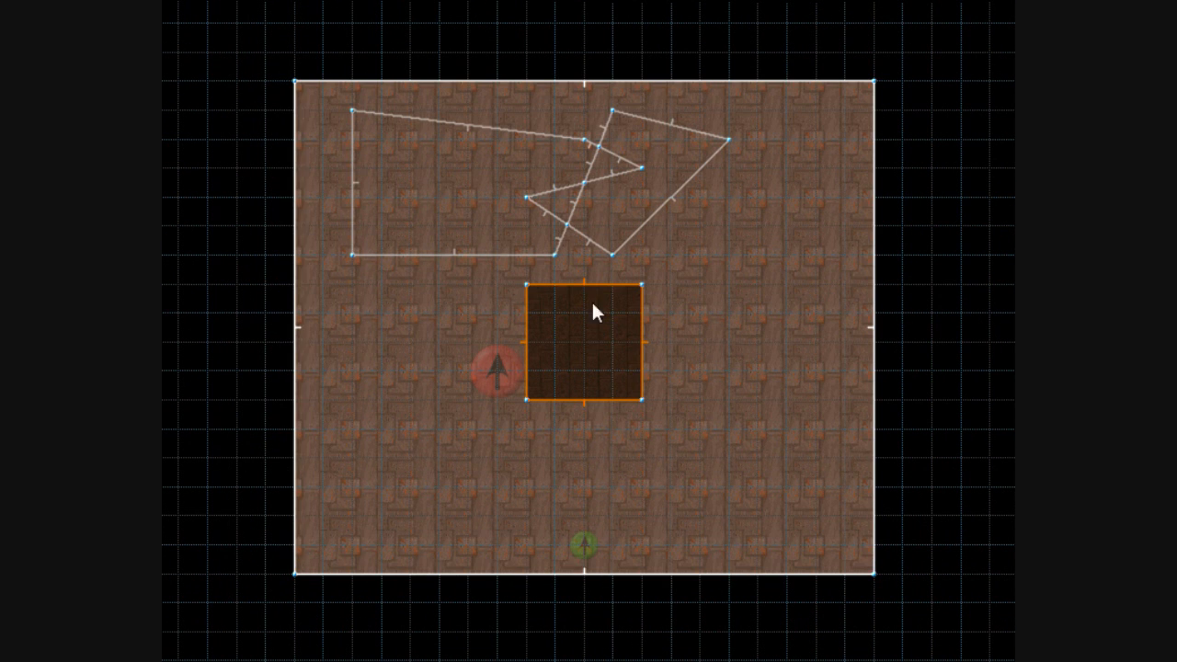